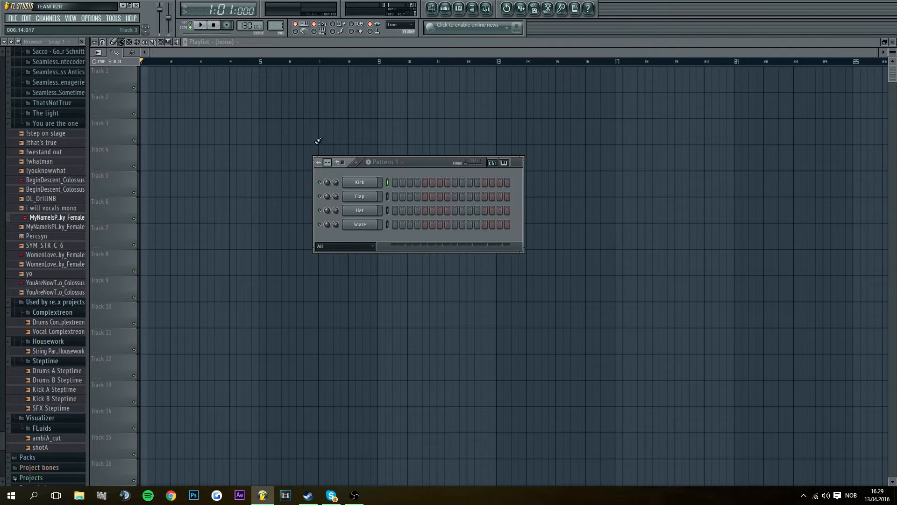
mouse_move(355, 167)
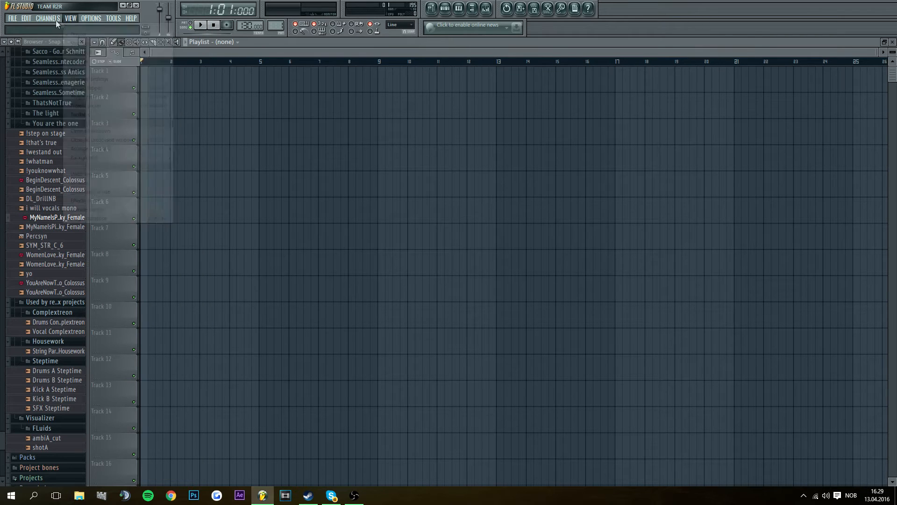
Add a new Sampler channel and browse for a sound file from its Channel settings.
click(48, 18)
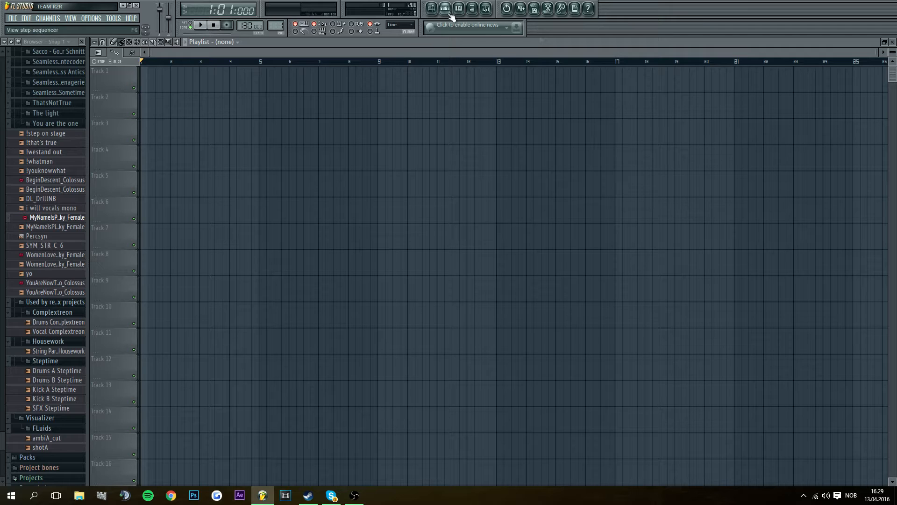
click(429, 8)
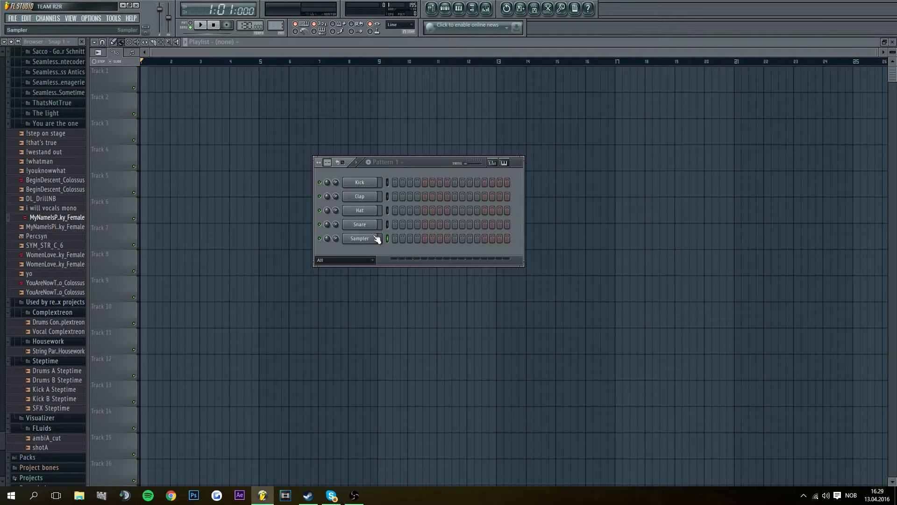
click(359, 238)
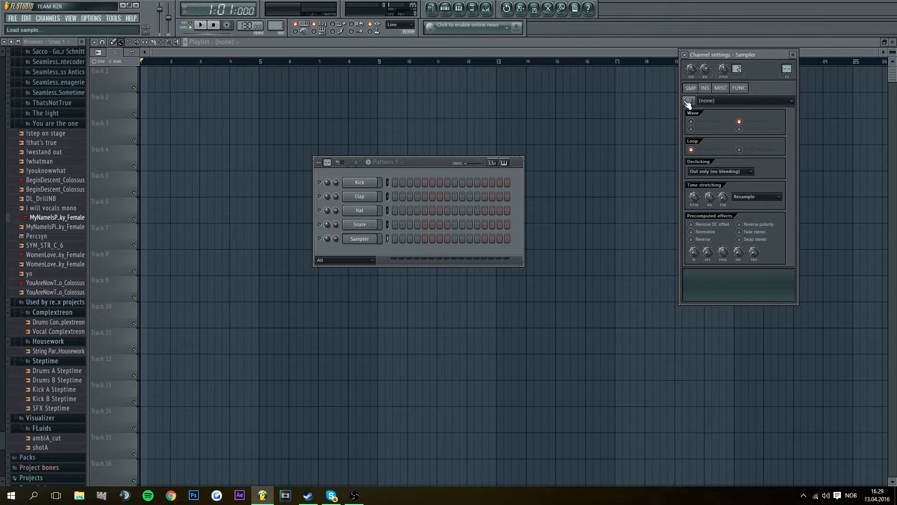
click(689, 101)
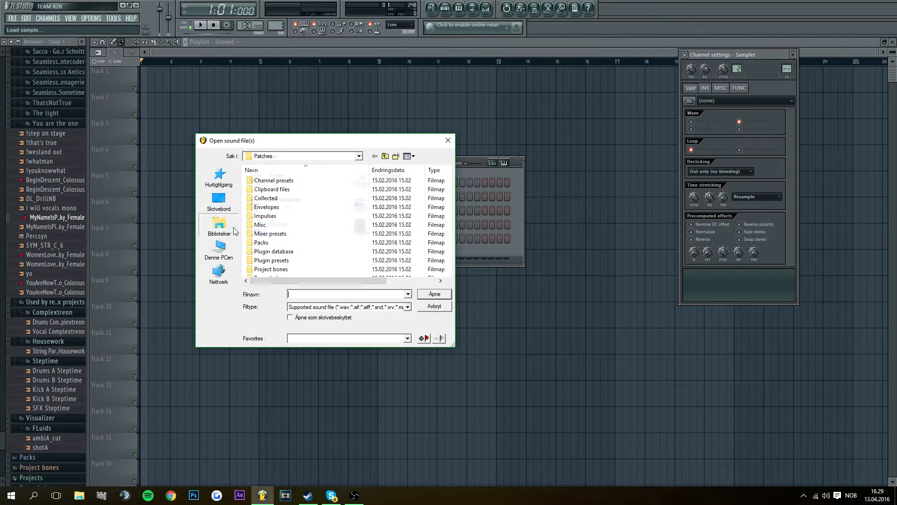
Load 'Miza - Survivor' from the Musikk/Bass Boost folder into the sampler.
click(218, 223)
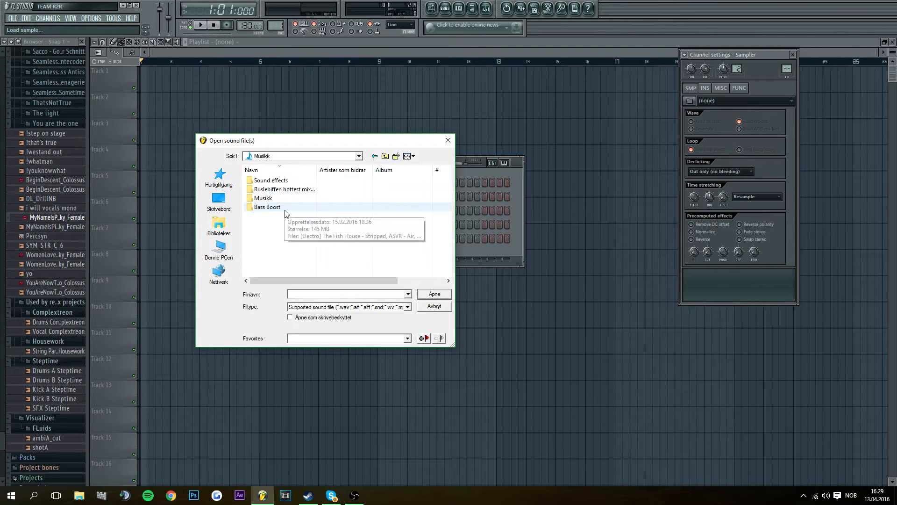
double_click(267, 207)
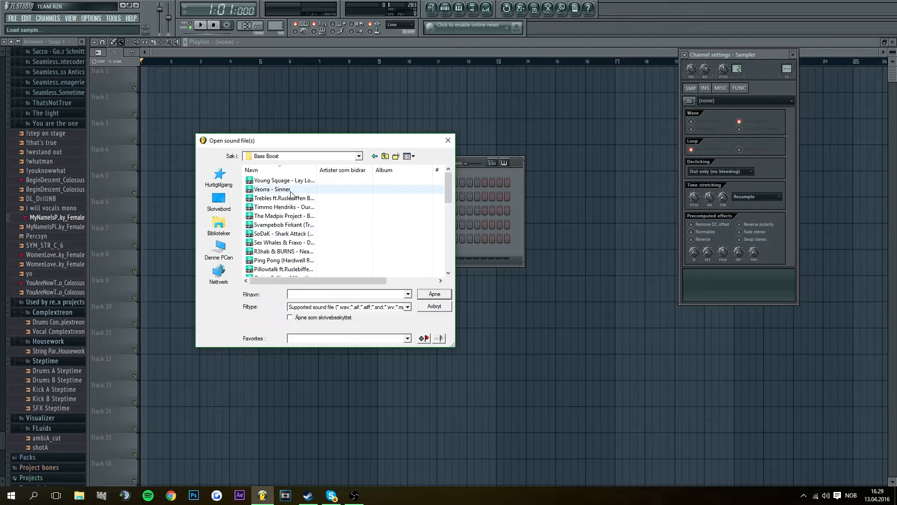
scroll(down, 3)
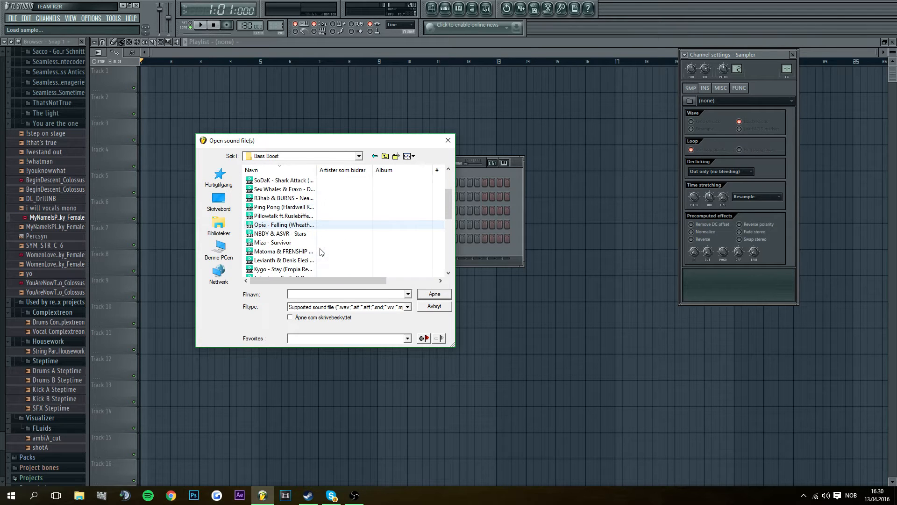
double_click(274, 242)
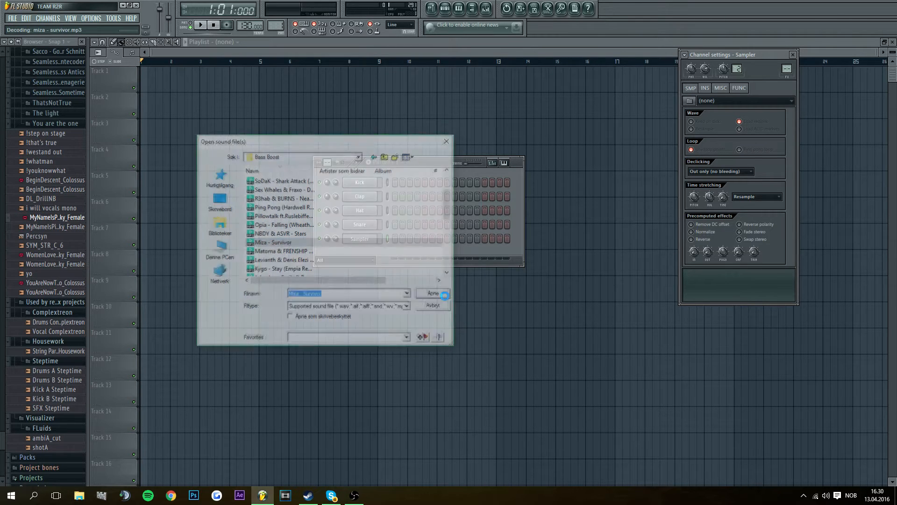
Place the Miza - Survivor song as an audio clip on Playlist Track 1.
click(432, 293)
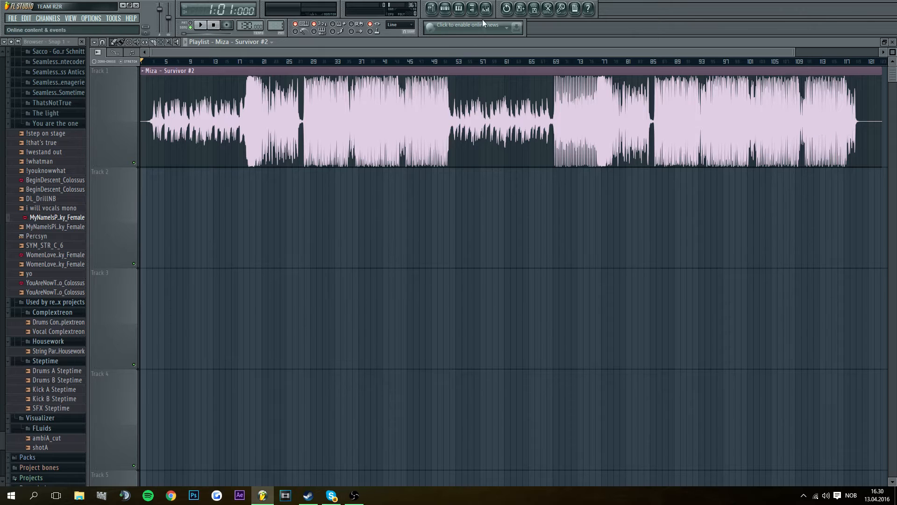
Remove Fruity Limiter from the Master mixer track and insert Fruity Bass Boost in slot 1.
click(484, 9)
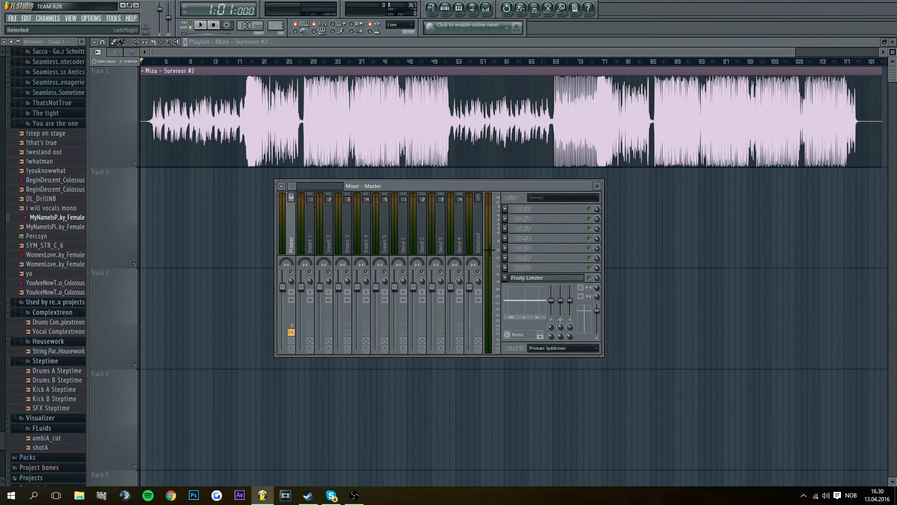
right_click(526, 278)
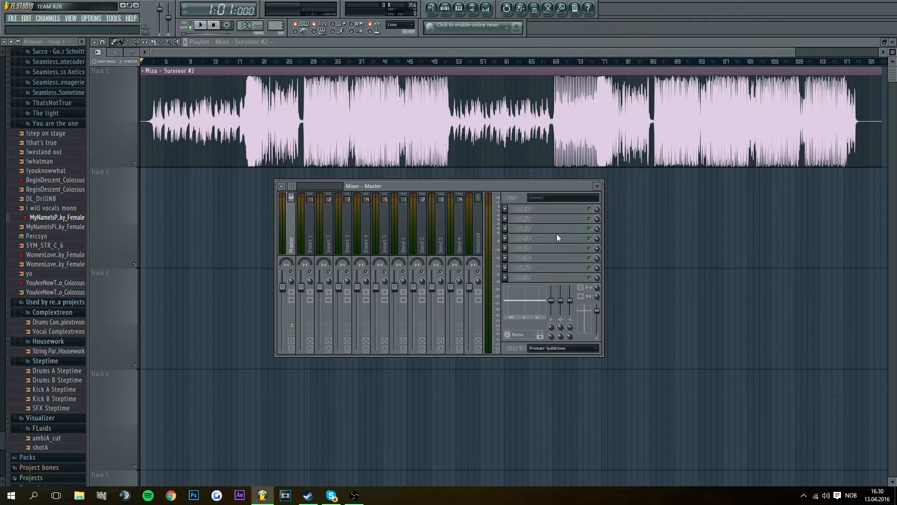
right_click(504, 207)
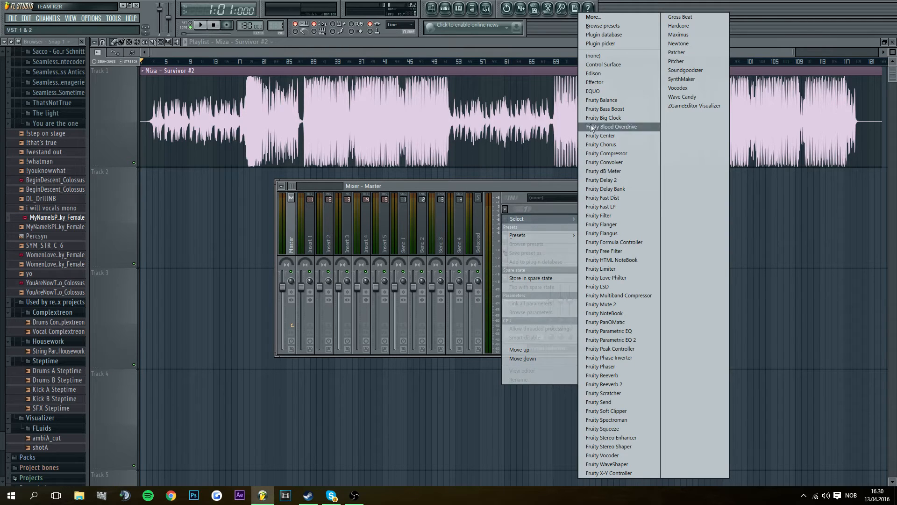
mouse_move(605, 108)
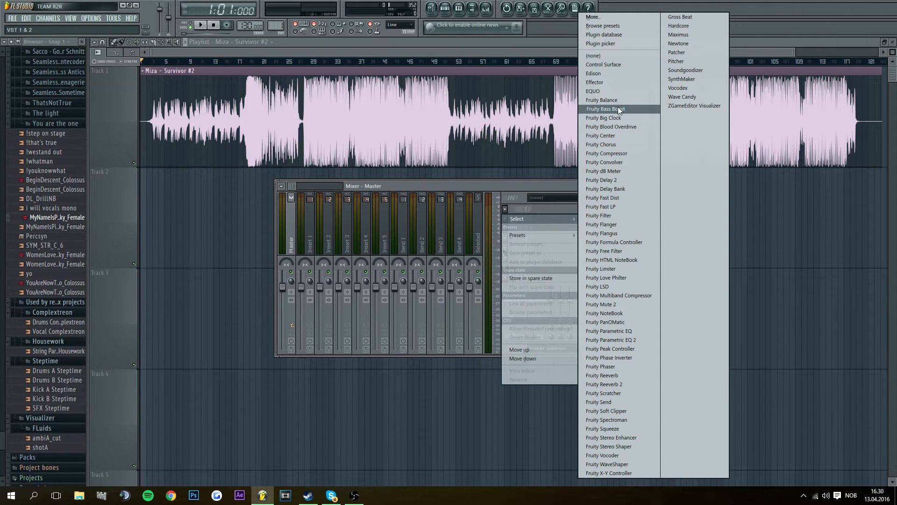
click(605, 109)
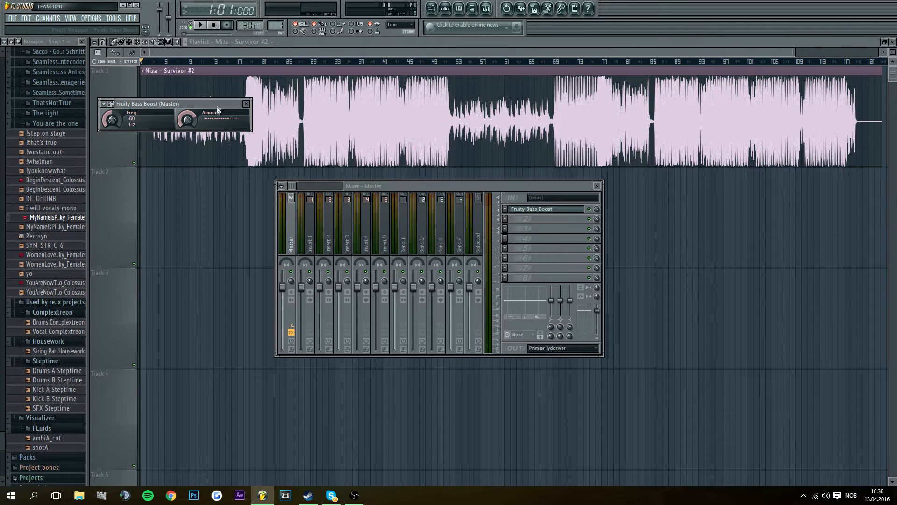
Raise the Bass Boost amount with frequency near 70 Hz and play the song to listen.
drag(148, 103, 172, 243)
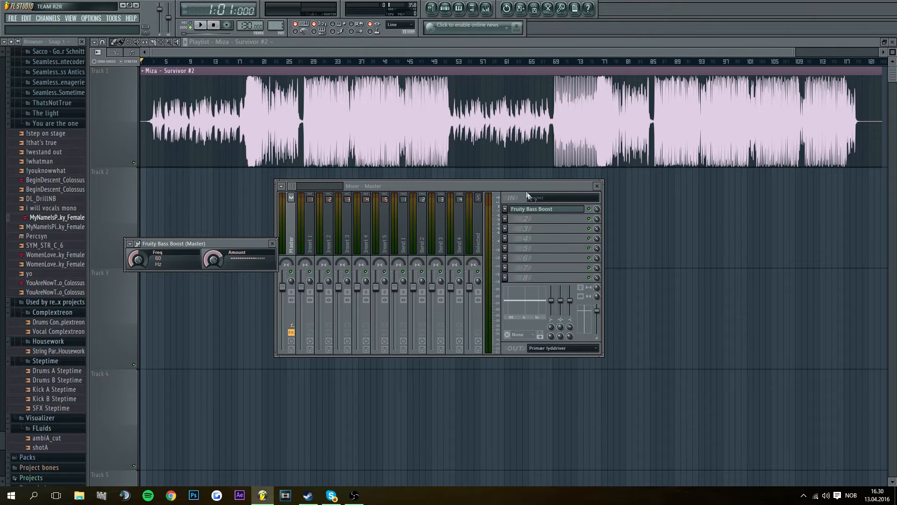
drag(363, 185, 378, 178)
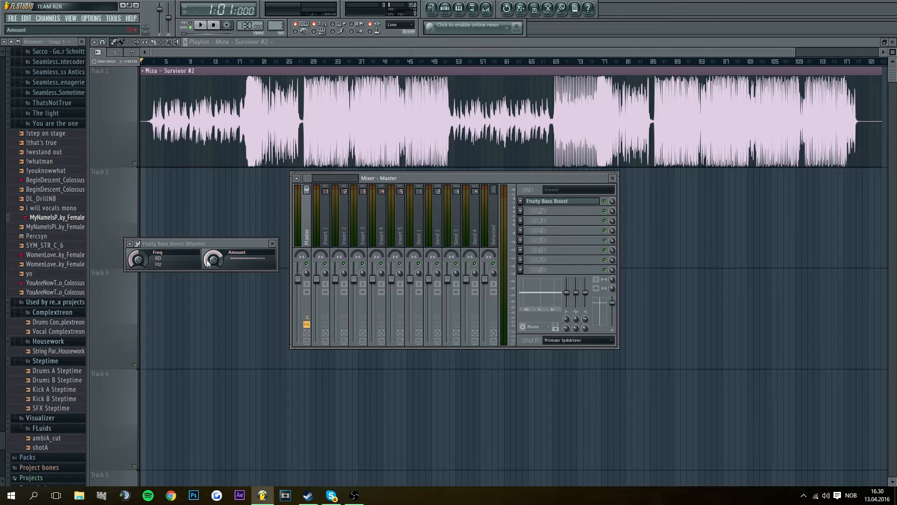
drag(138, 258, 138, 246)
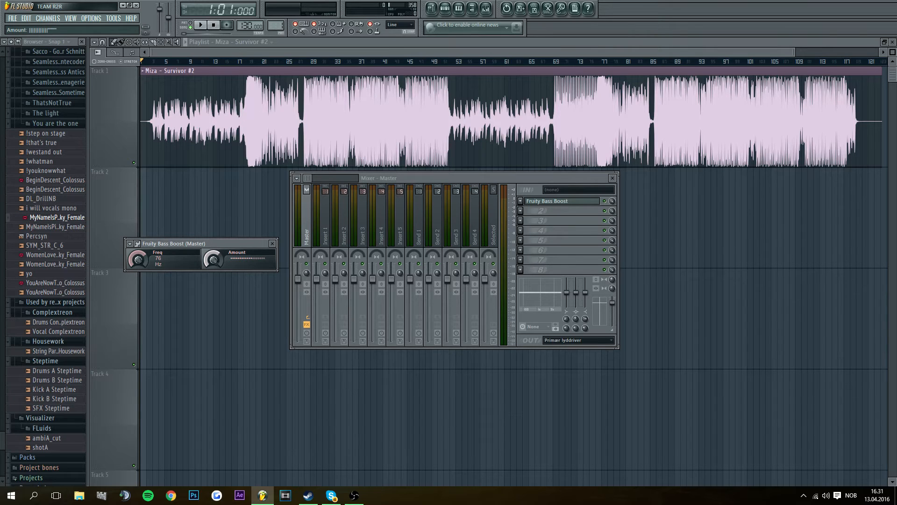
click(201, 25)
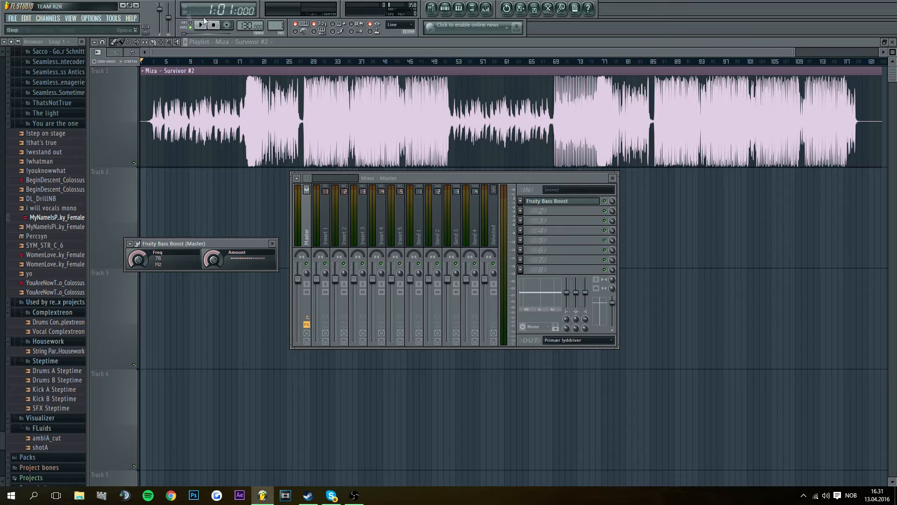
click(201, 24)
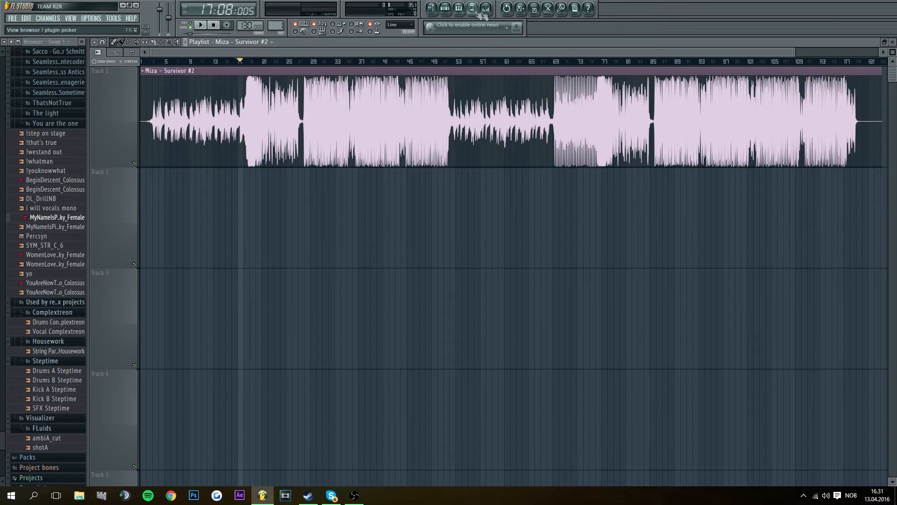
Lower the Master's Bass Boost frequency to 58 Hz and start playback.
click(485, 9)
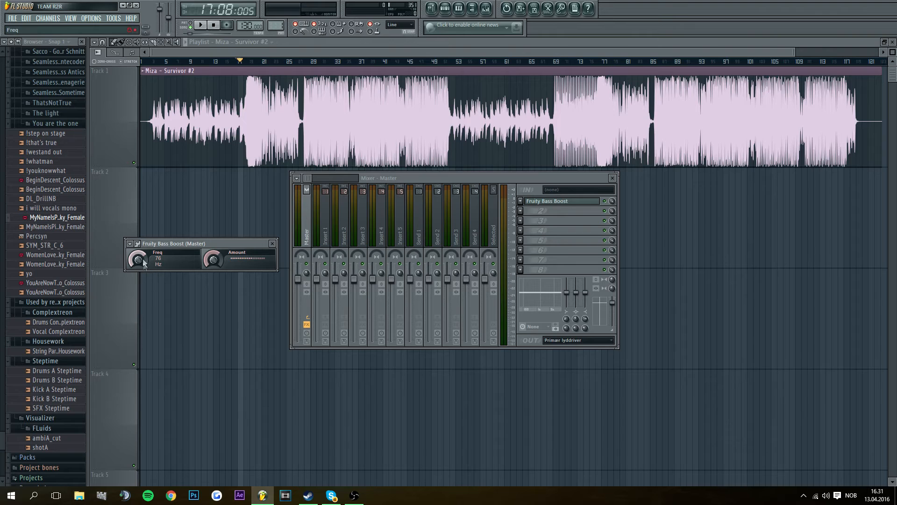
drag(137, 259, 137, 272)
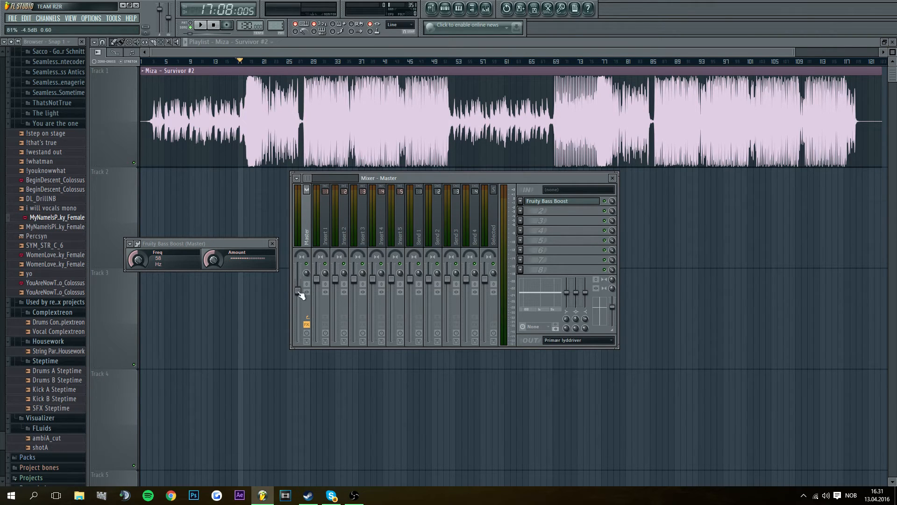
click(200, 24)
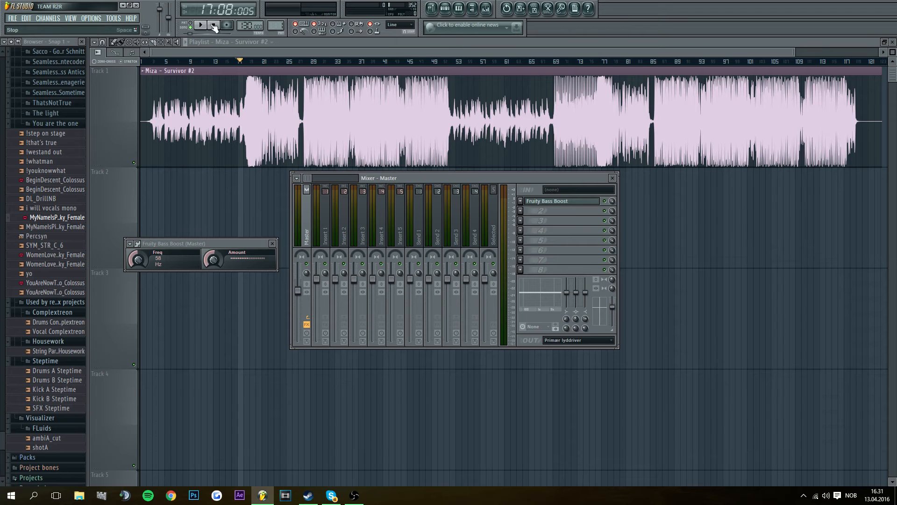
click(201, 25)
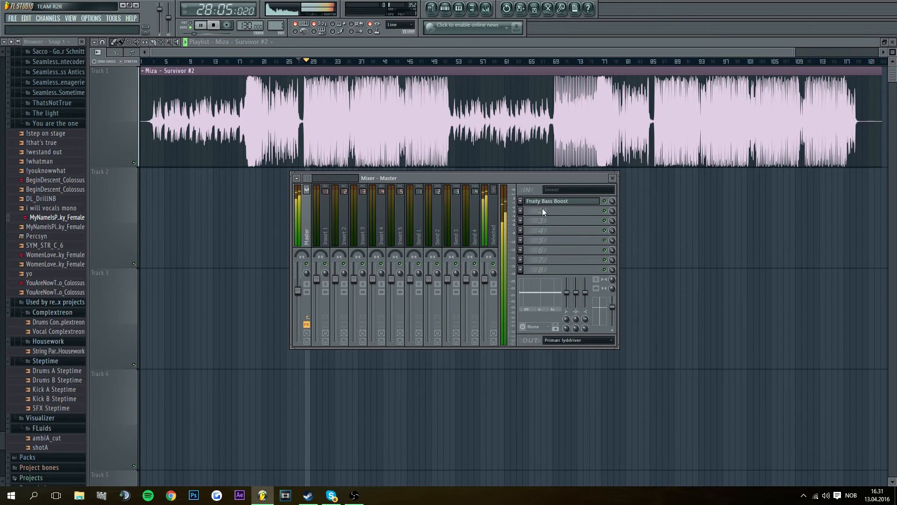
Raise the boost frequency through 64 Hz to 72 Hz while listening, then stop playback.
click(561, 201)
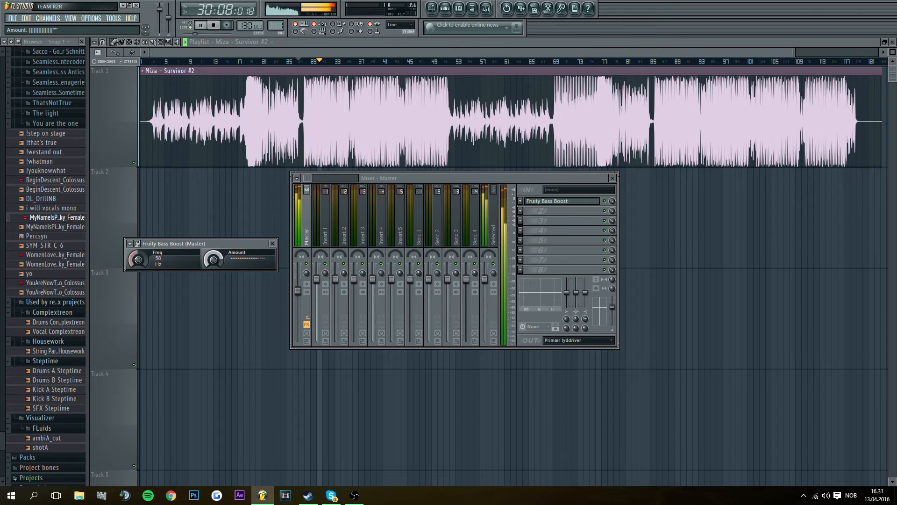
drag(137, 259, 140, 254)
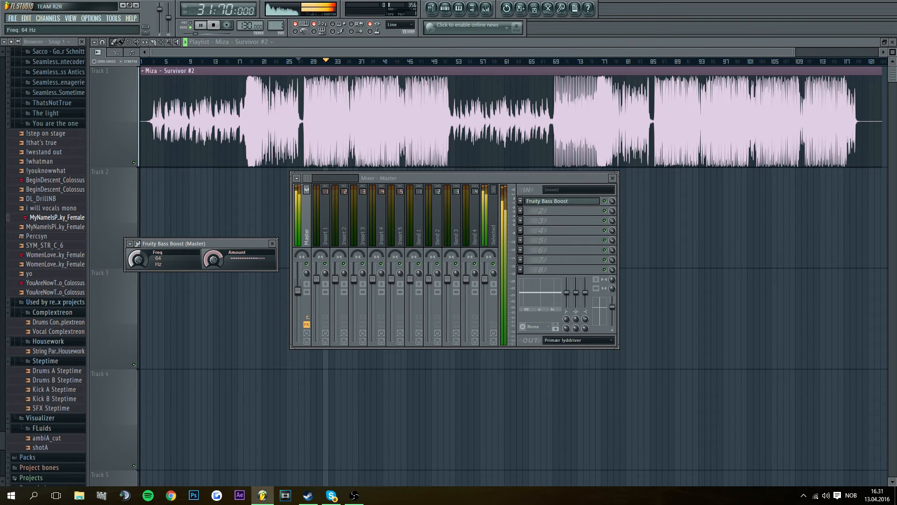
drag(139, 259, 144, 253)
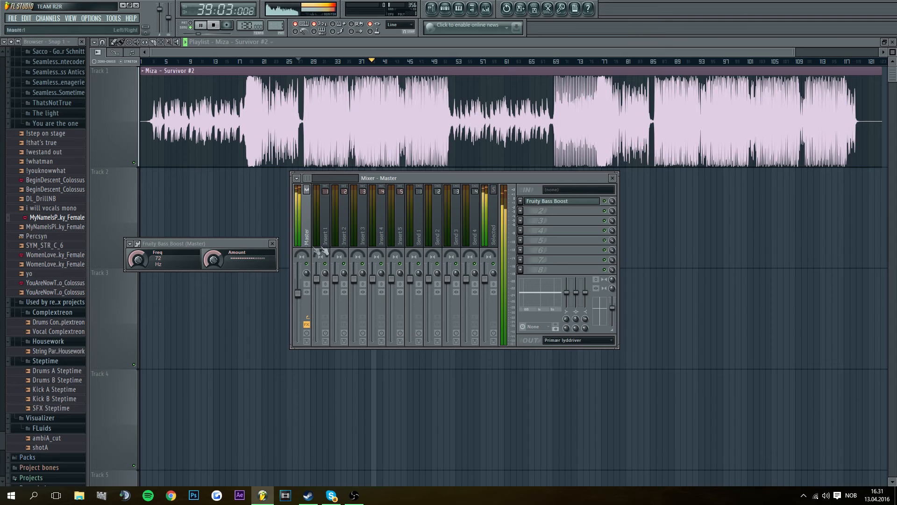
click(200, 24)
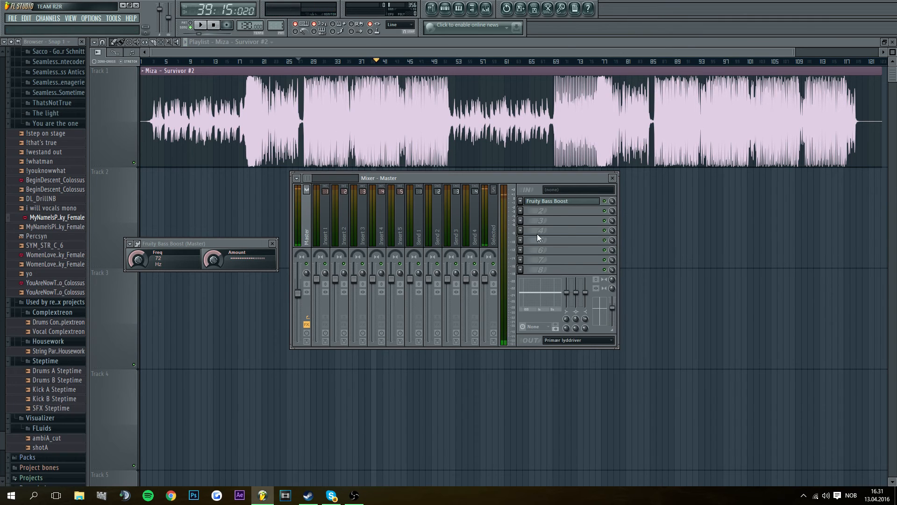